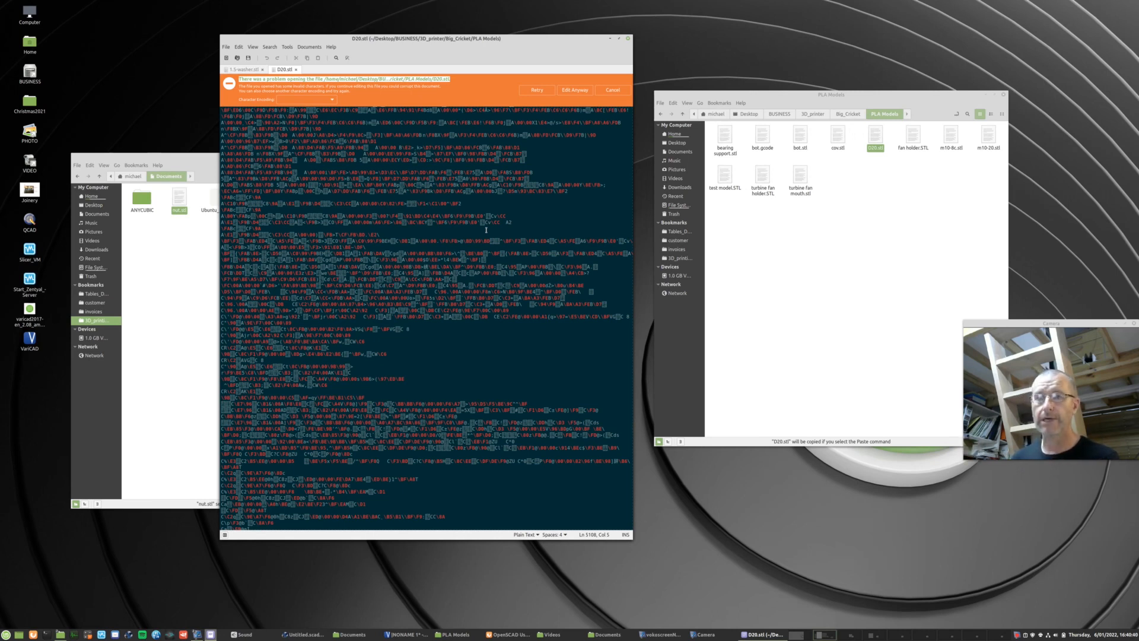
Step: Show the readable ASCII 1.5-washer.stl in Xed and reposition its window
click(244, 69)
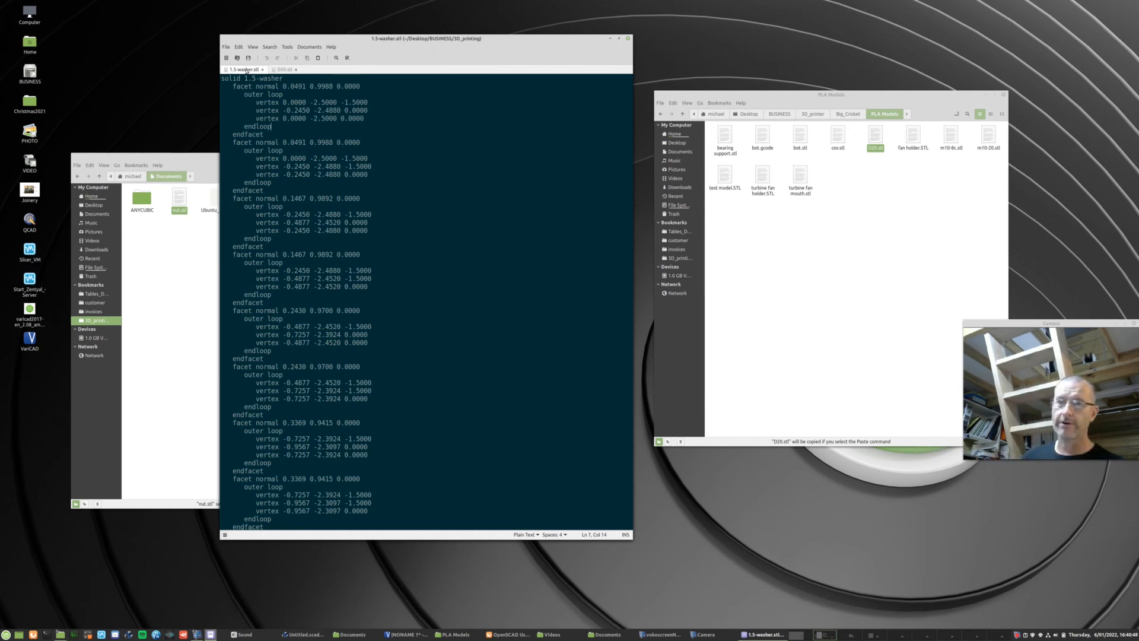
drag(423, 39, 375, 40)
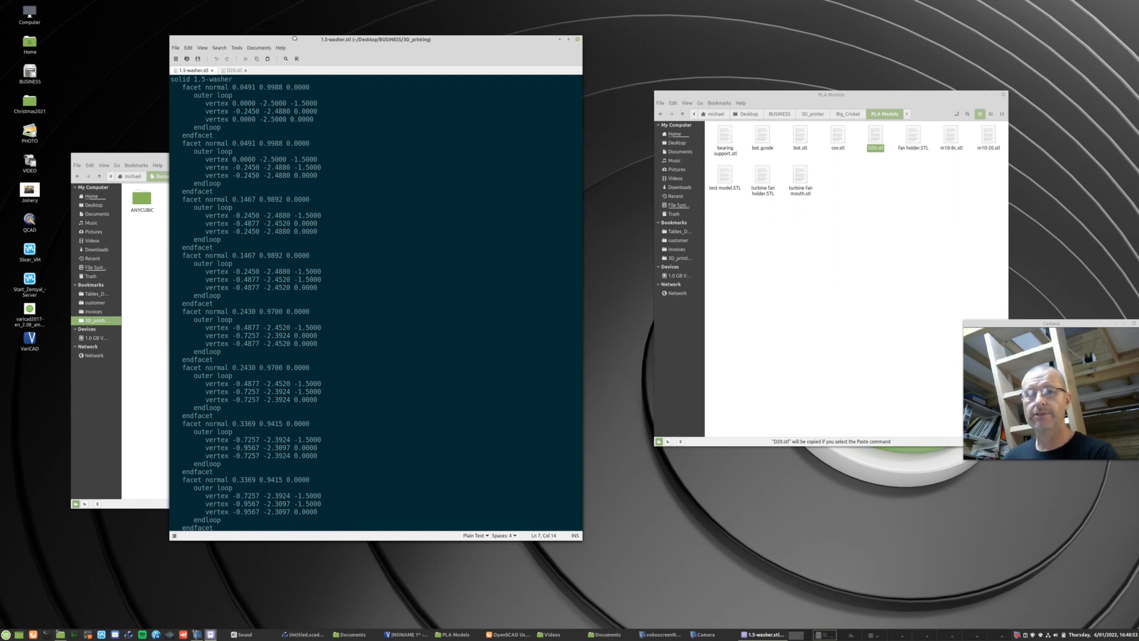
drag(374, 39, 375, 59)
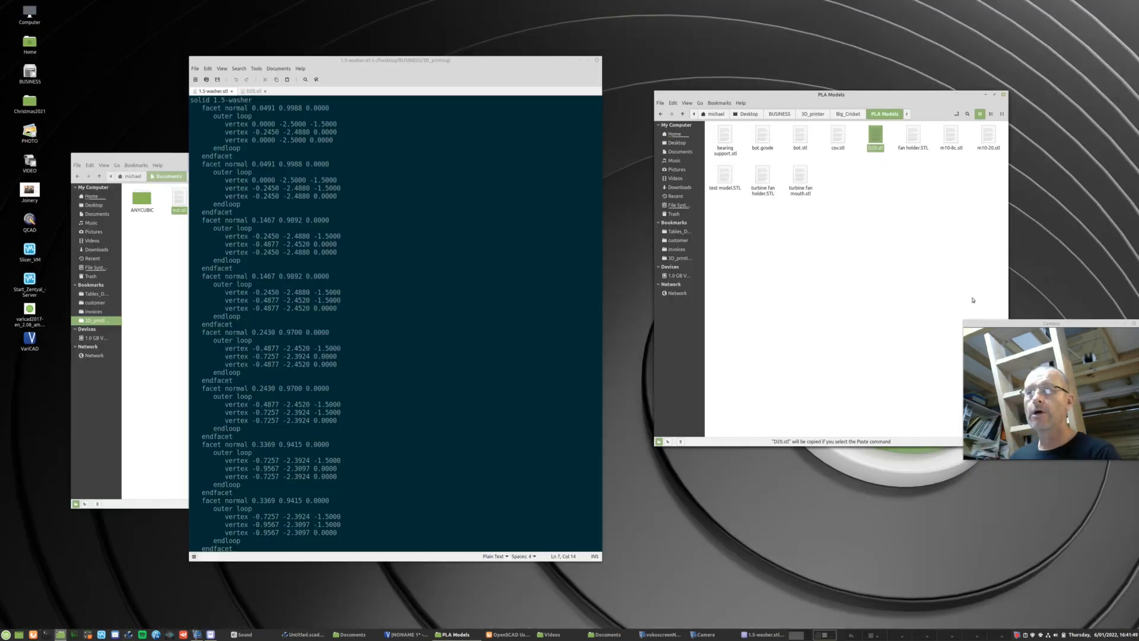
Step: Copy D20.stl from the PLA Models folder in Nemo
right_click(875, 139)
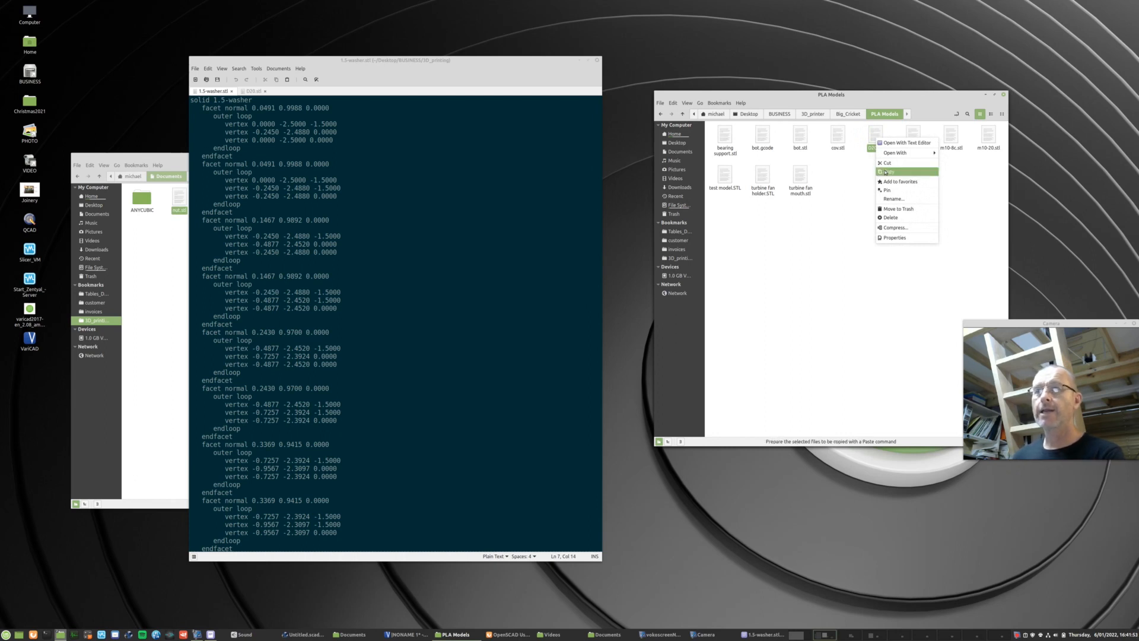
click(887, 171)
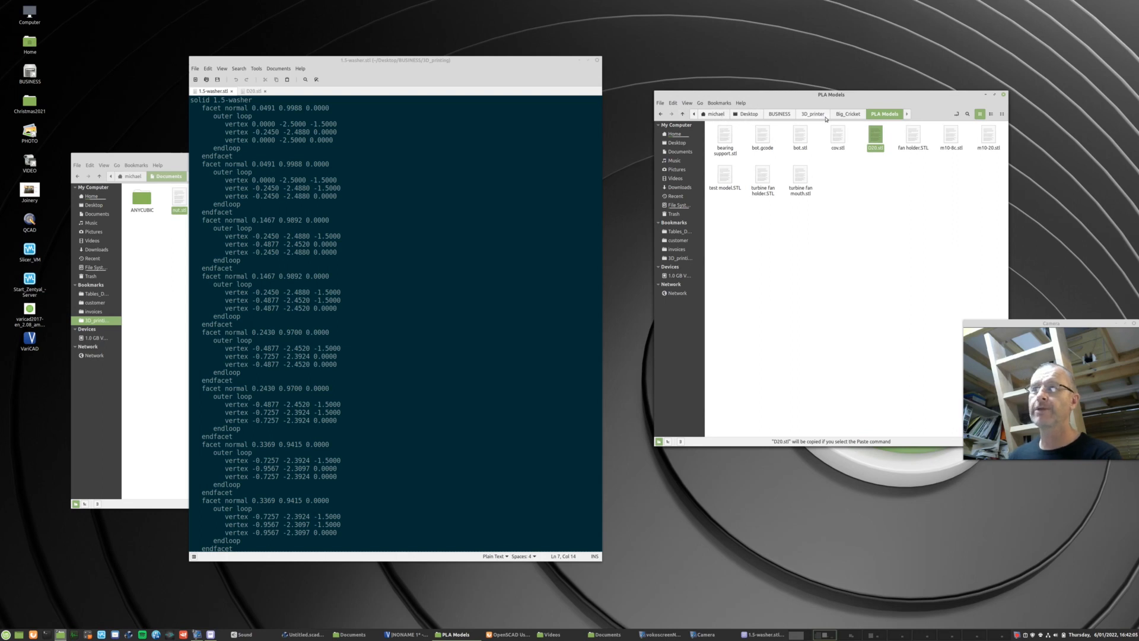
mouse_move(886, 237)
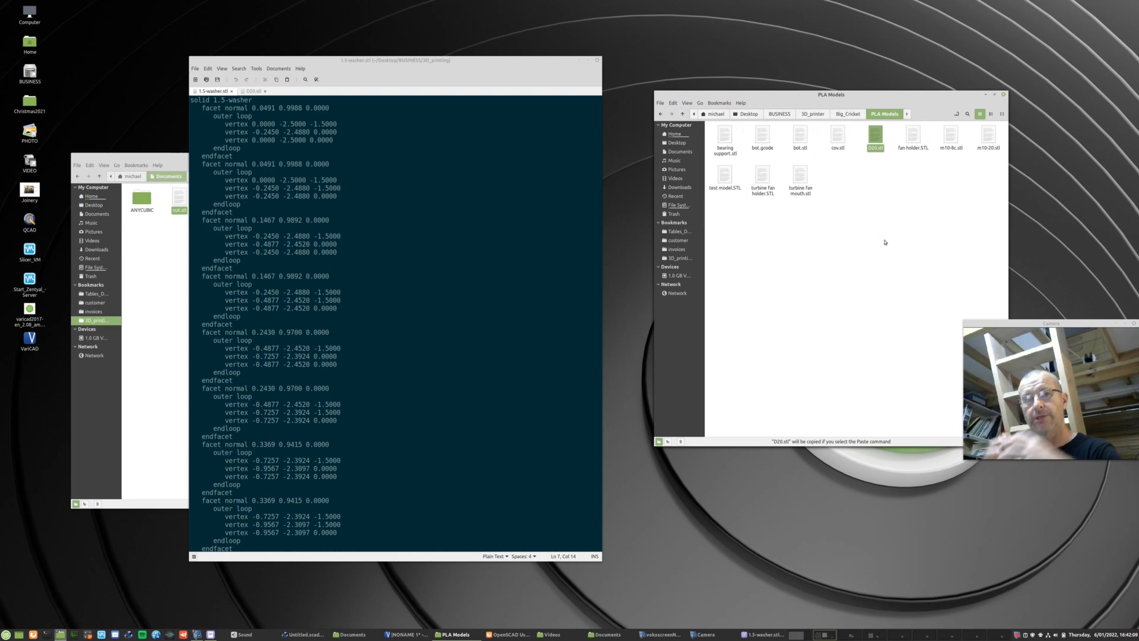
mouse_move(880, 239)
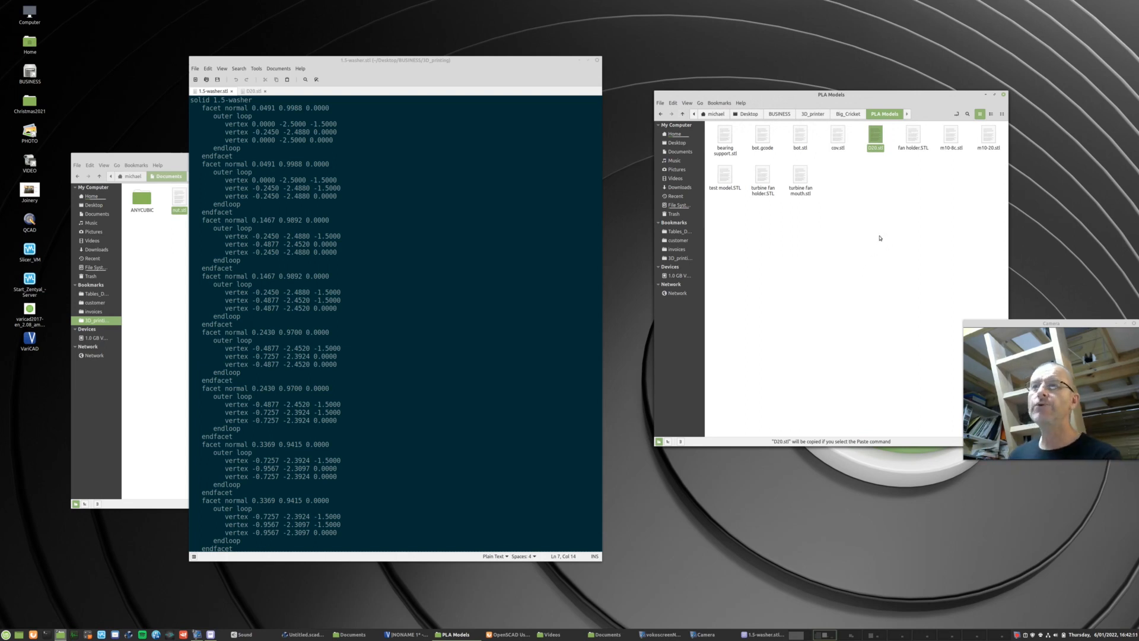
mouse_move(860, 198)
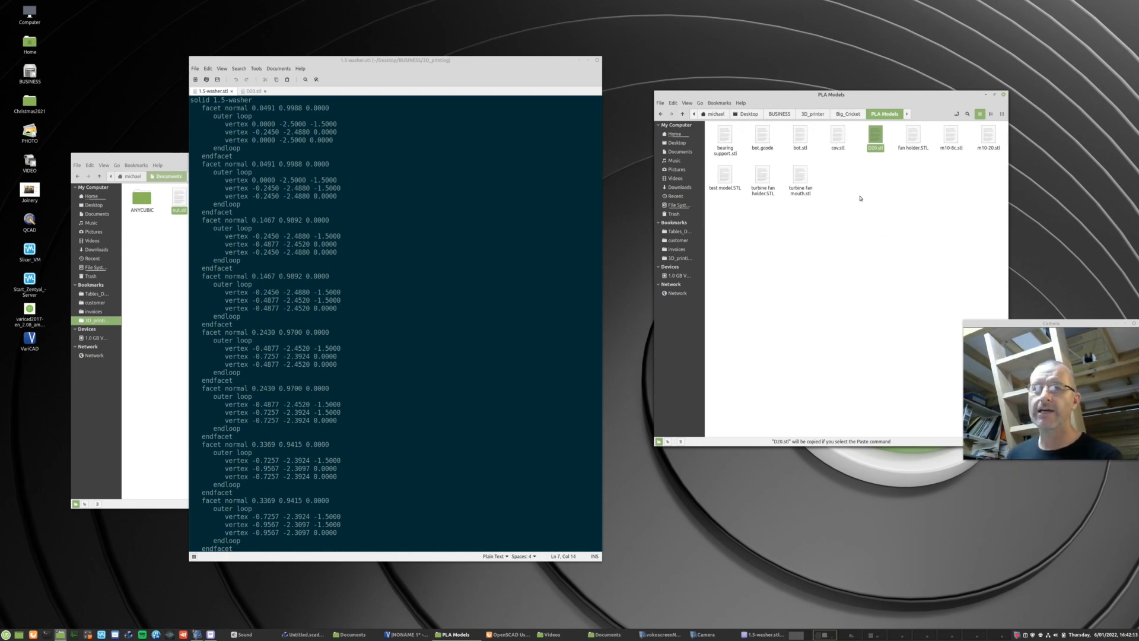
mouse_move(863, 205)
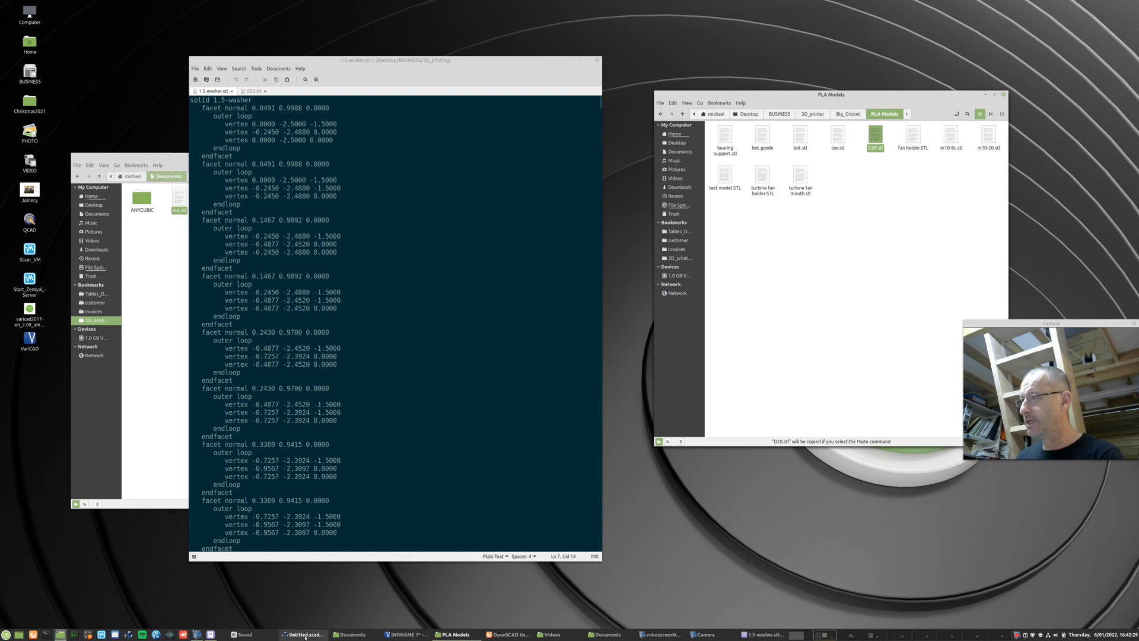
Step: In OpenSCAD, write import("/home/michael/Desktop/BUSINESS/3D_printer/Big_Cricket/PLA Models/D20.stl");
click(301, 634)
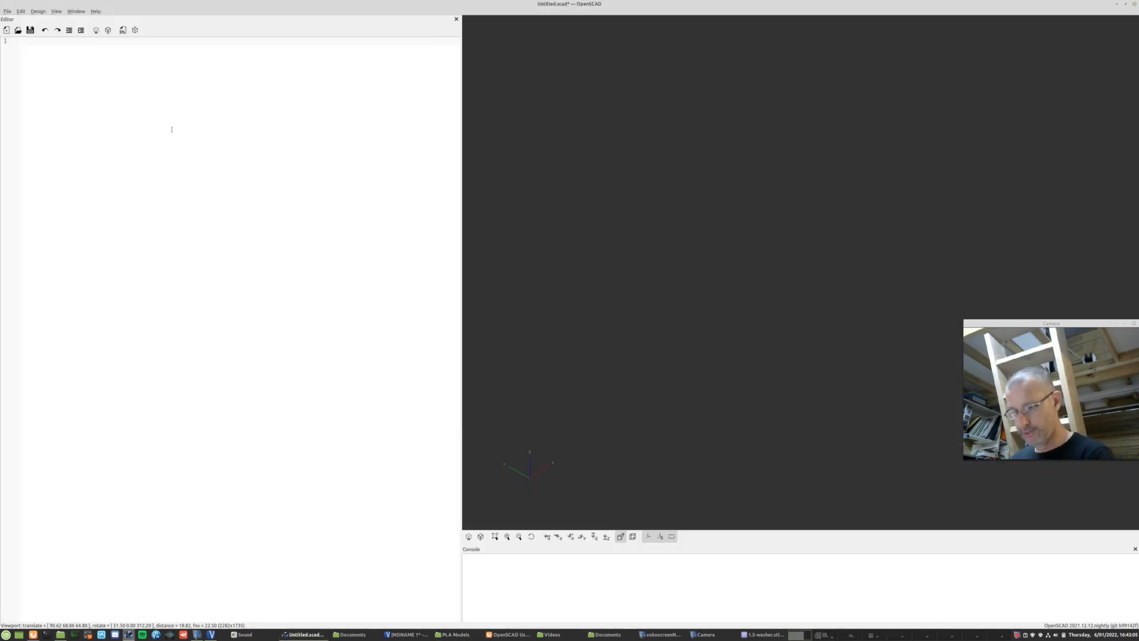
text(import(")
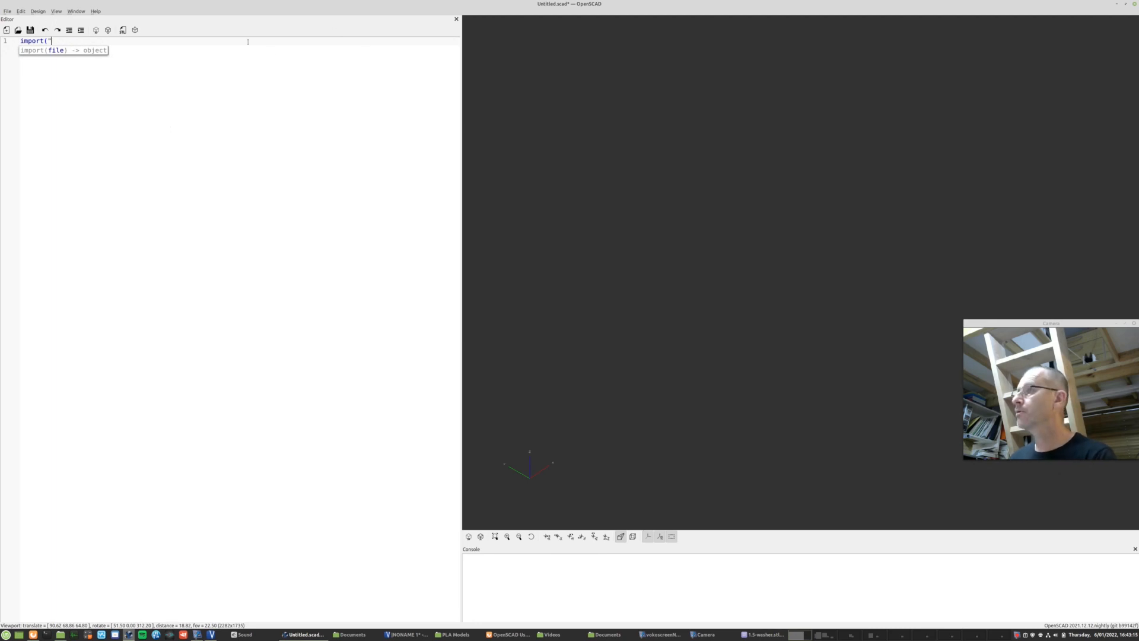
text(/home/michael/Desktop/BUSINESS/3D_printer/Big_Cricket/PLA Models/D20.stl")
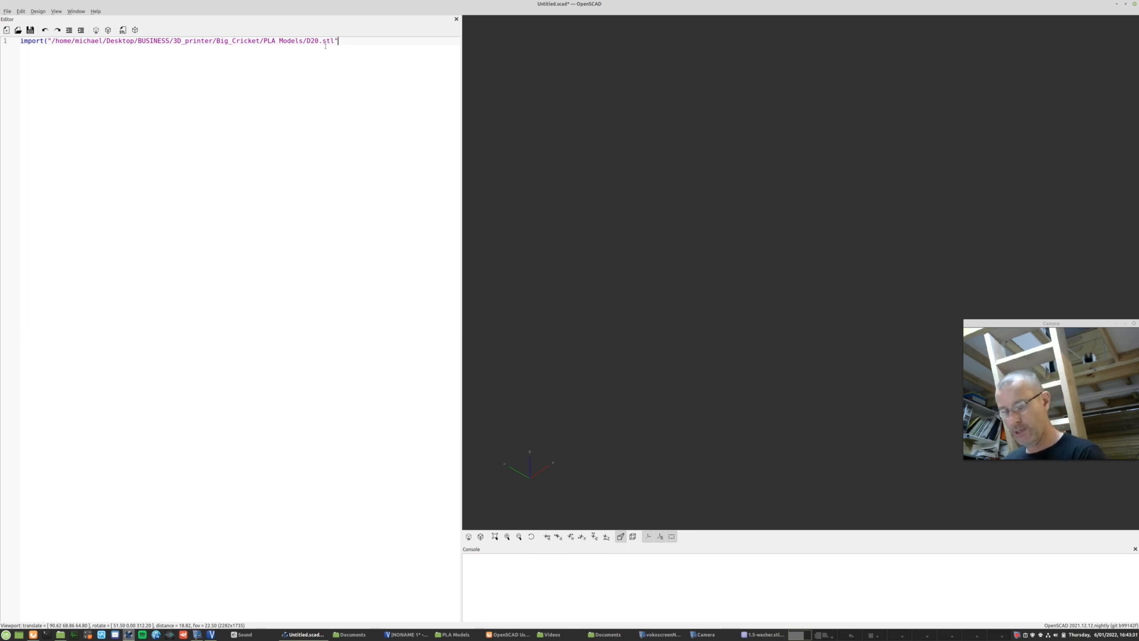
text();)
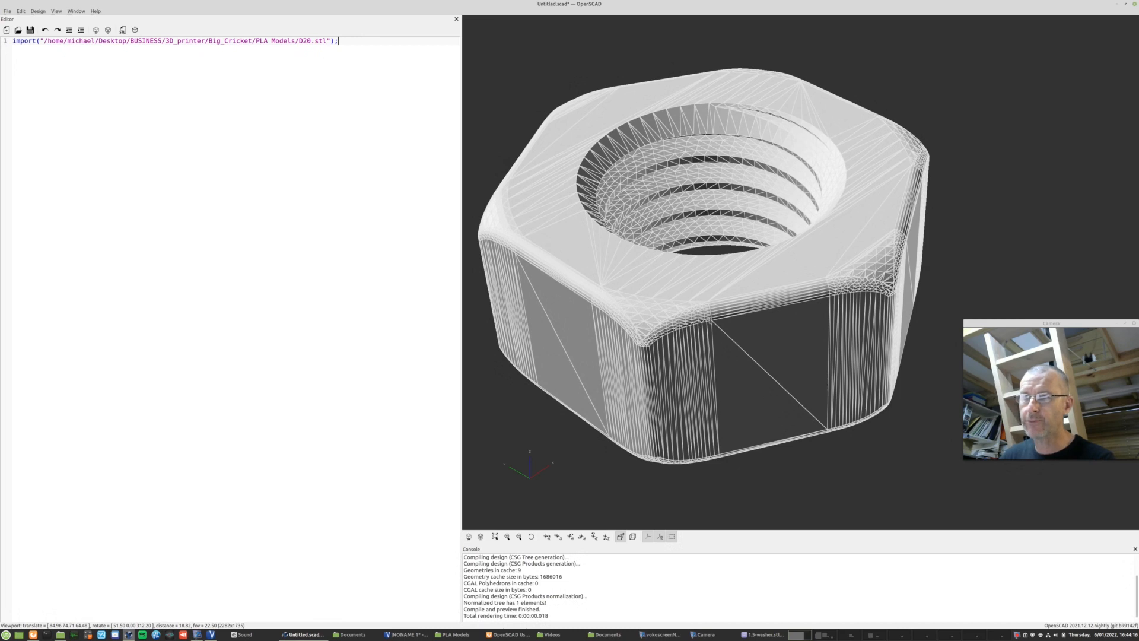
mouse_move(809, 311)
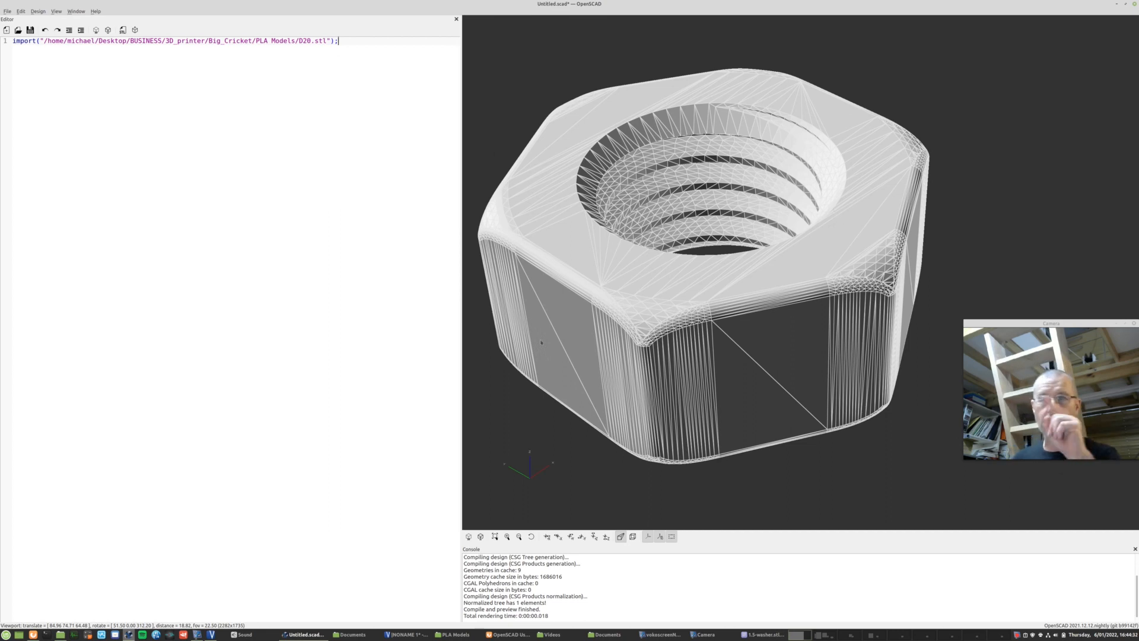
mouse_move(705, 475)
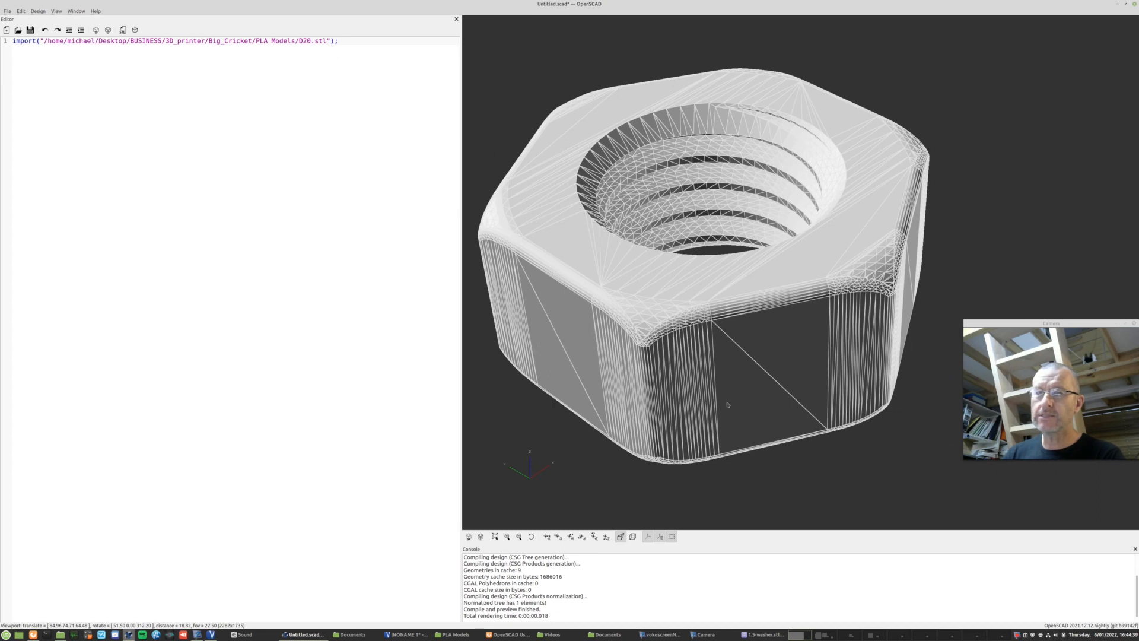
mouse_move(747, 414)
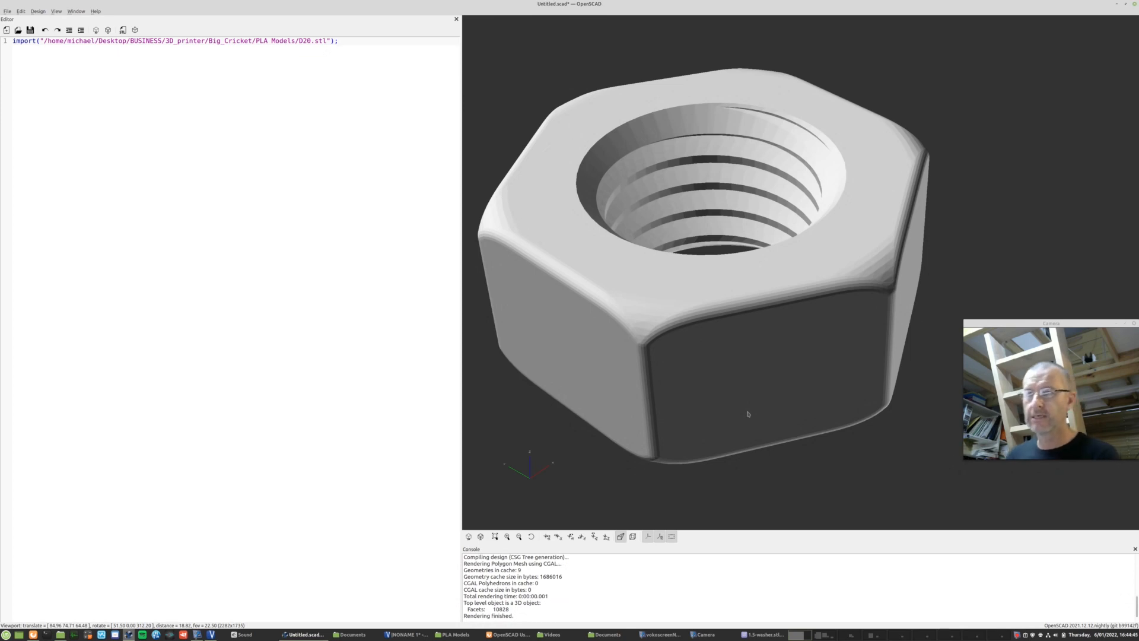
mouse_move(780, 372)
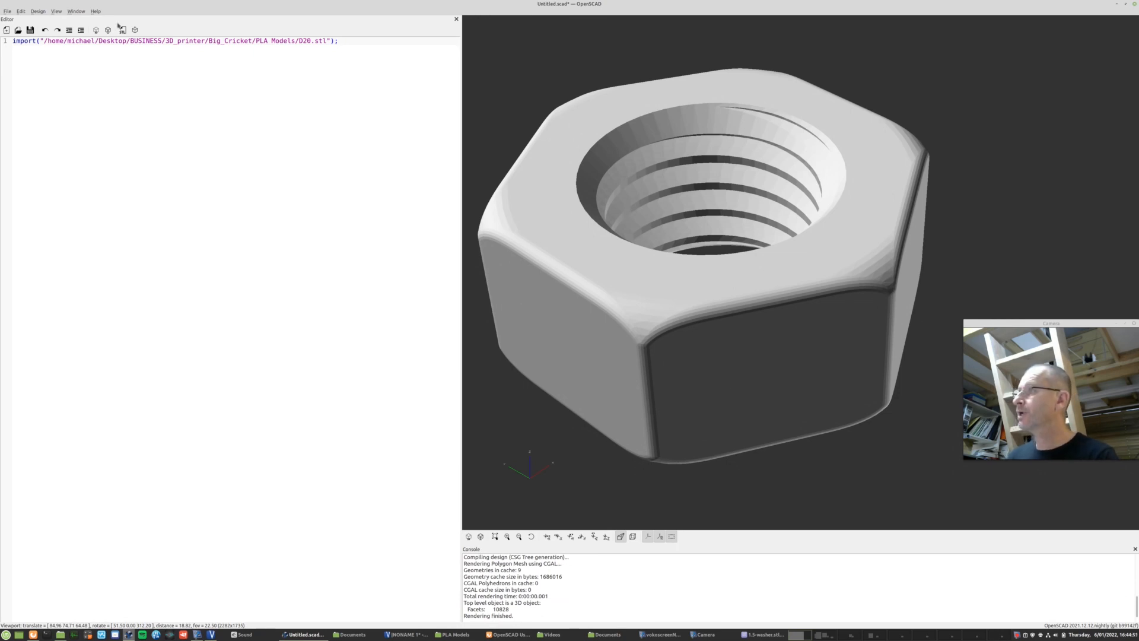
mouse_move(123, 29)
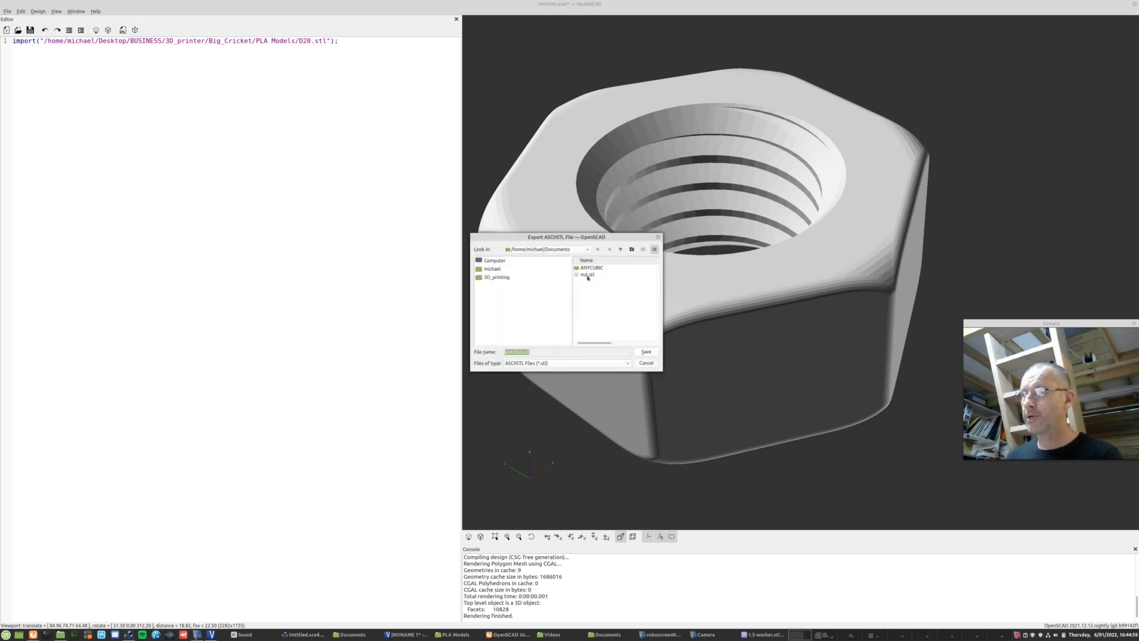
Step: Save the ASCII STL export as nut.stl, confirming replacement of the existing file
click(586, 275)
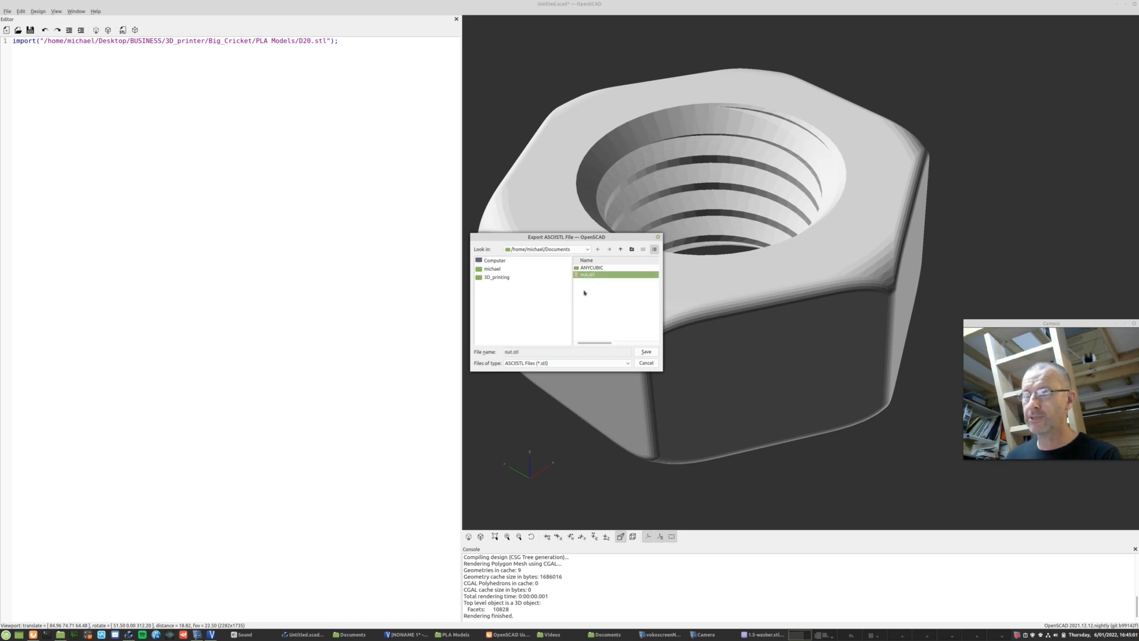
mouse_move(635, 407)
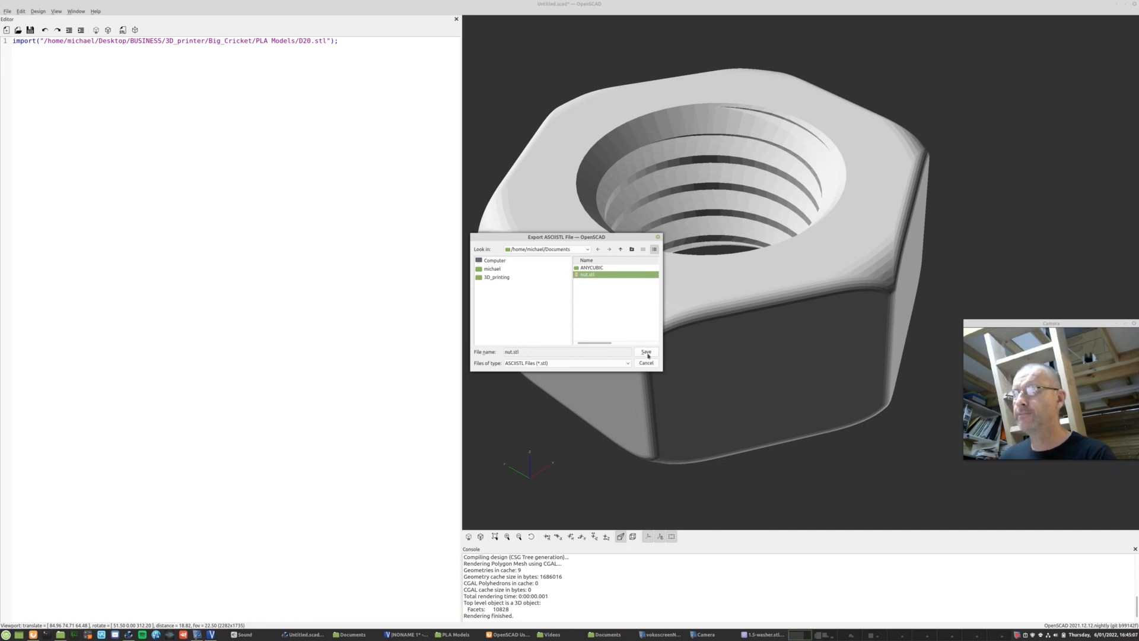
click(645, 351)
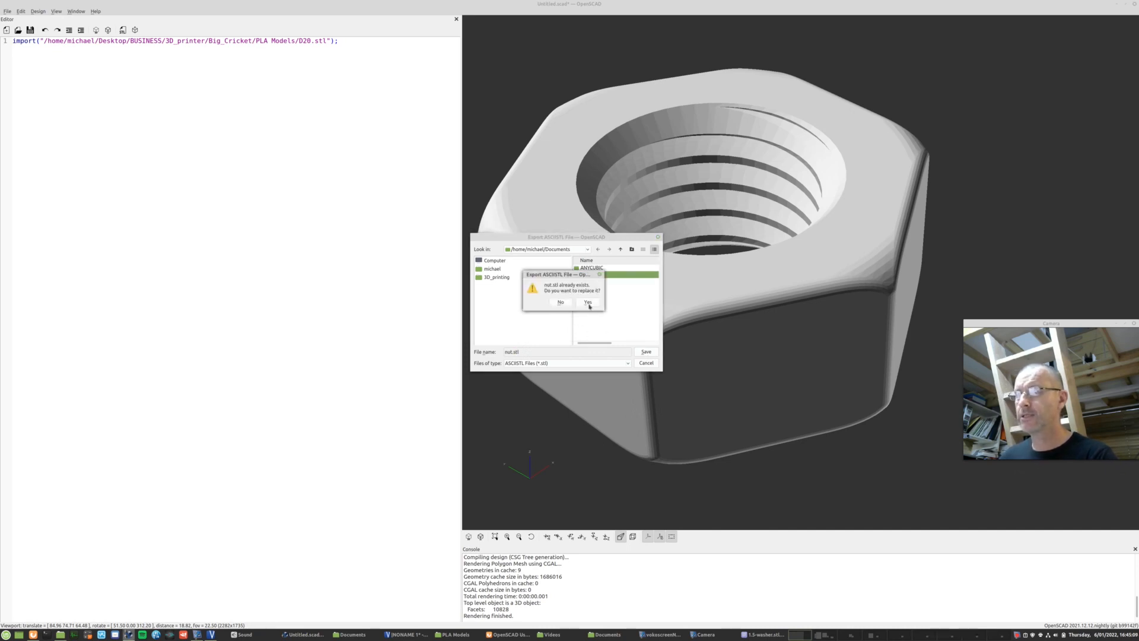
click(588, 302)
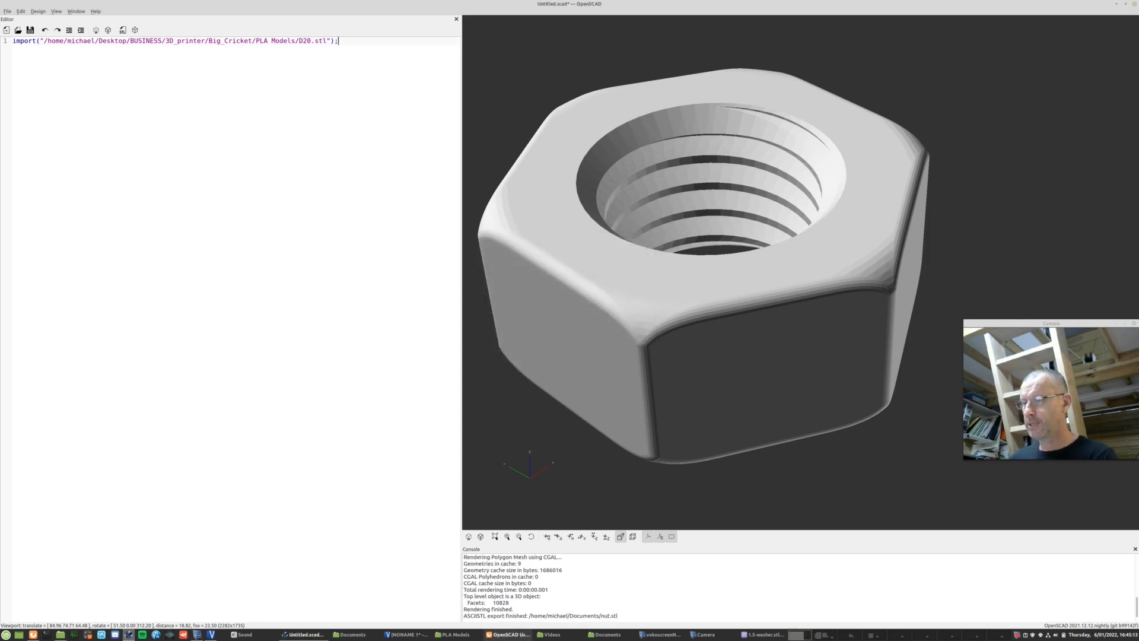
mouse_move(607, 635)
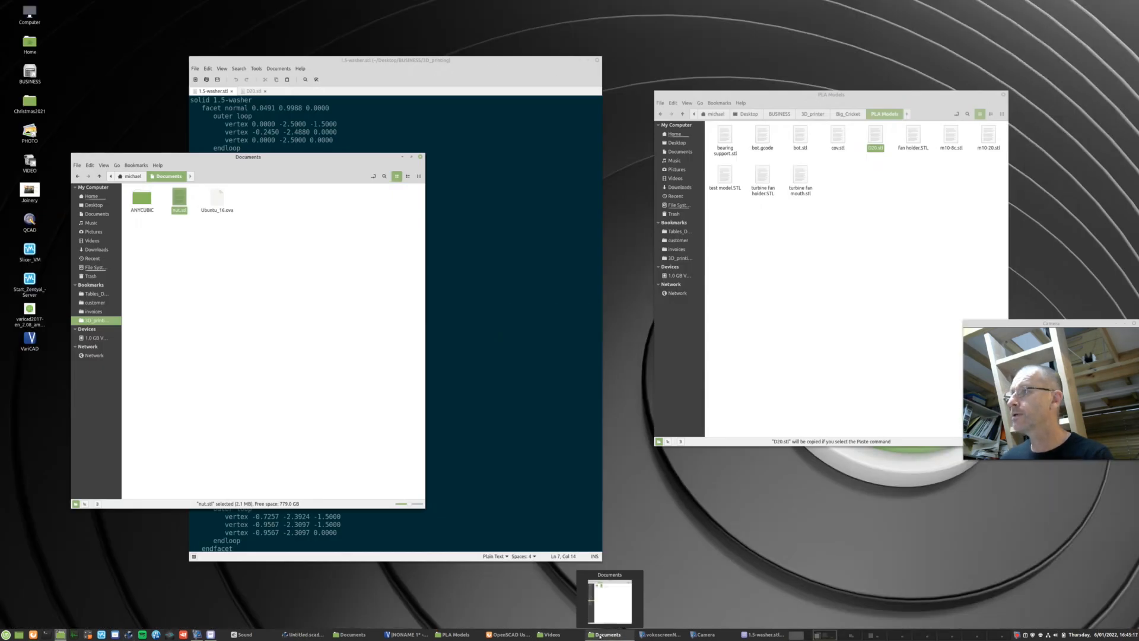
Step: Open nut.stl from Documents with the text editor
right_click(178, 200)
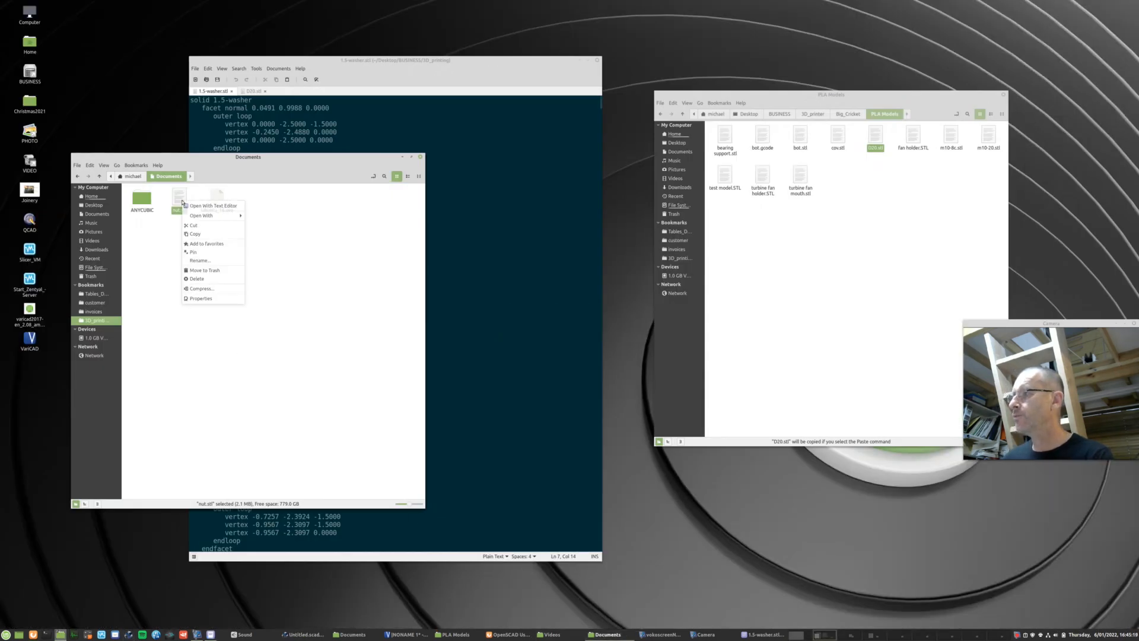
click(213, 204)
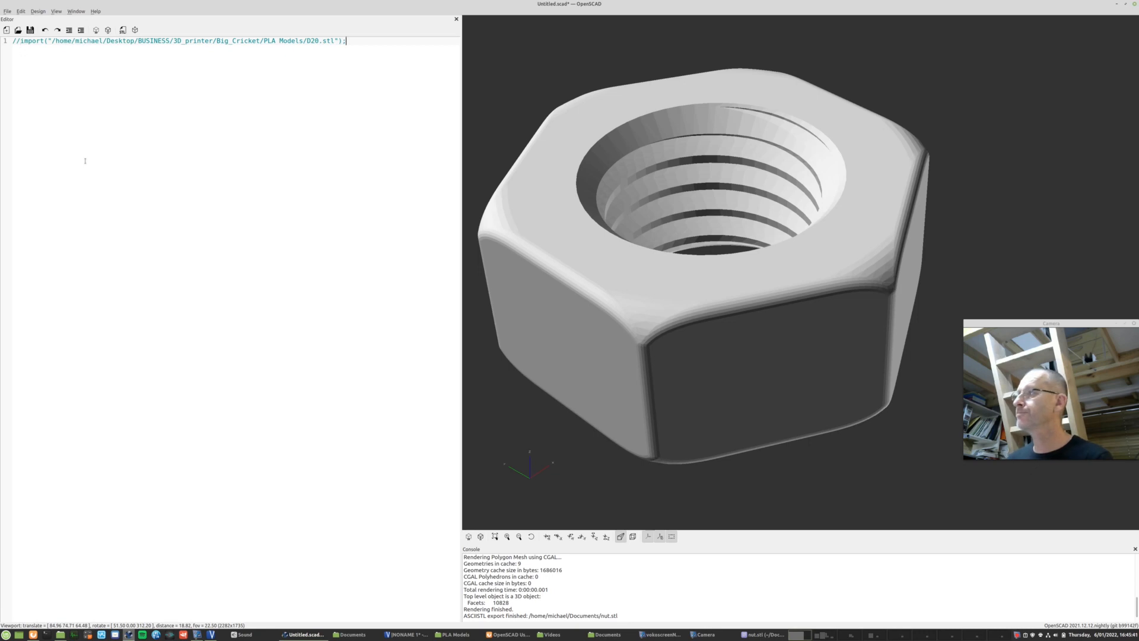
Step: Replace the import with cube(100); and export it as STL named cube
text(cube()
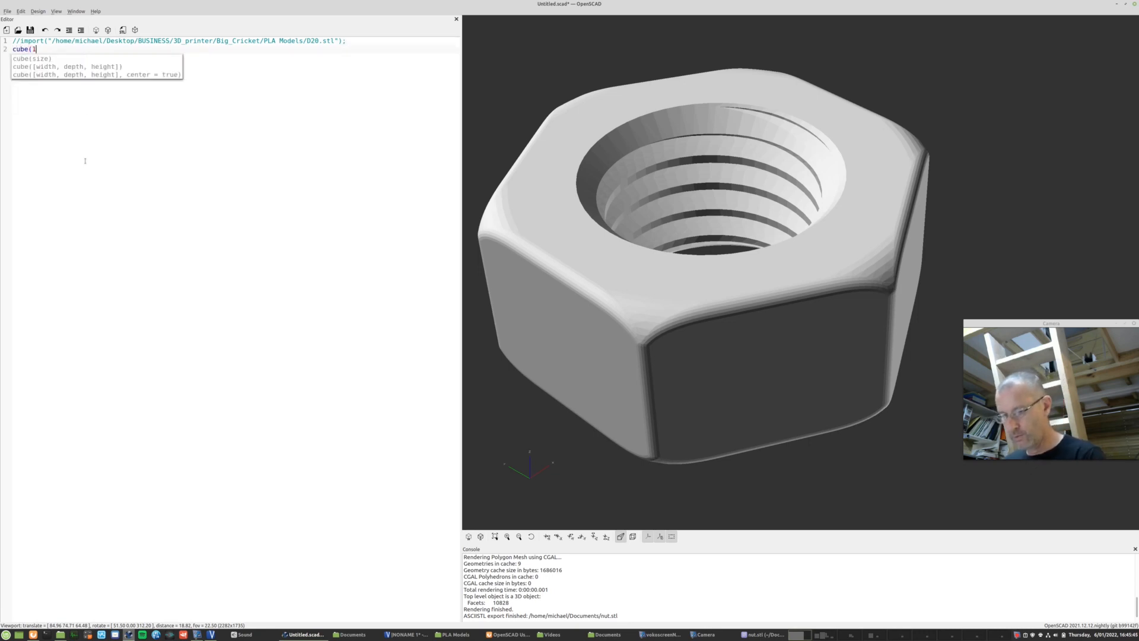
text(100);)
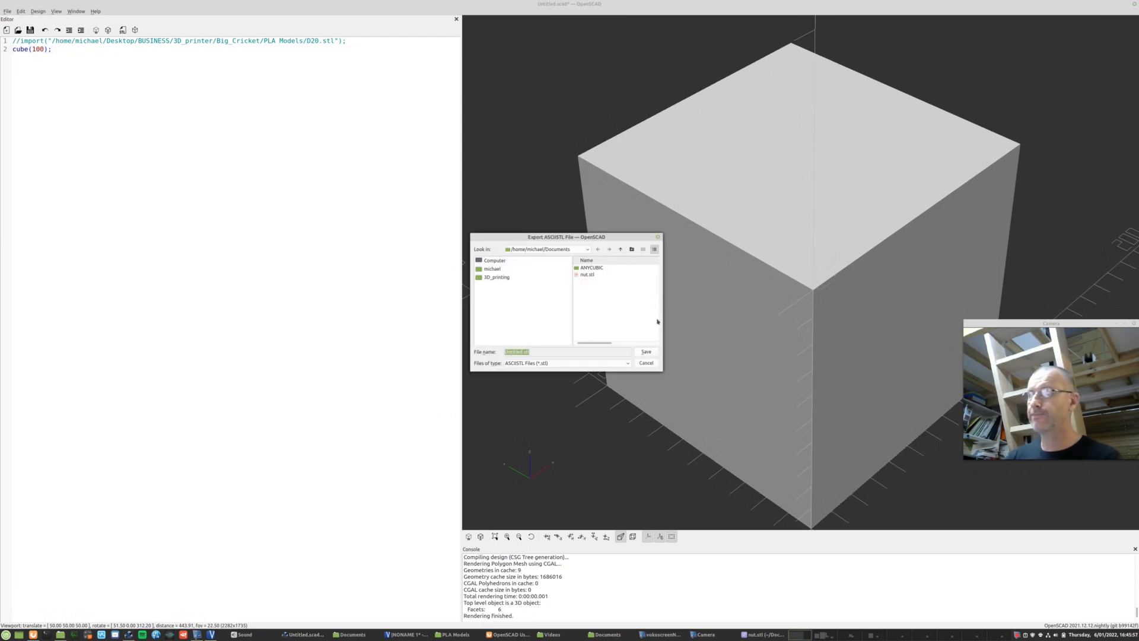
text(cube)
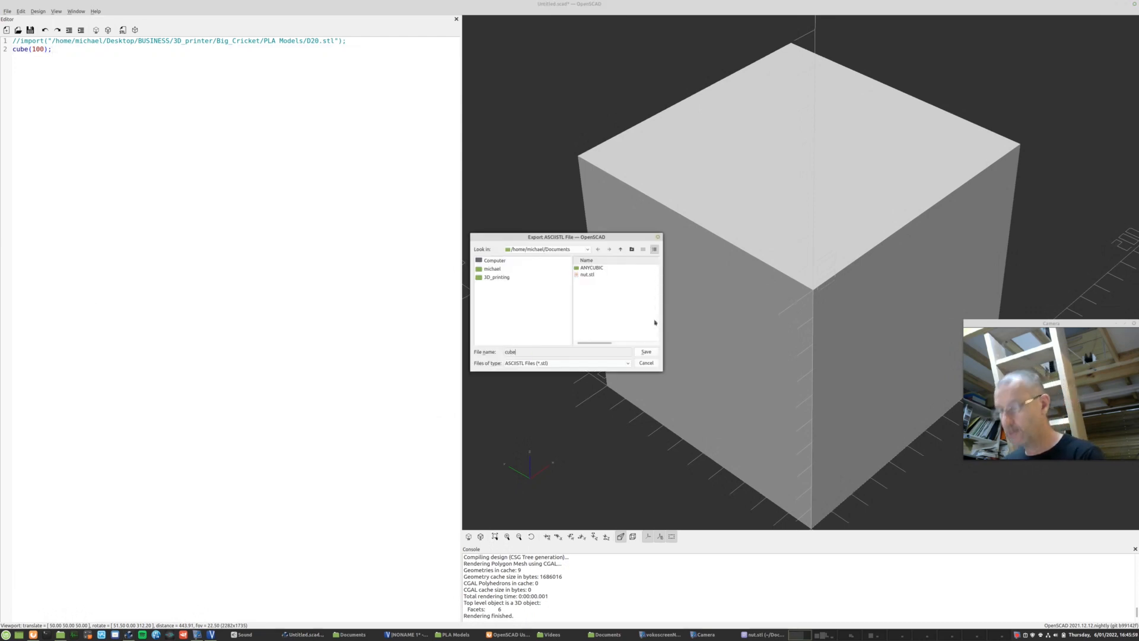
click(645, 351)
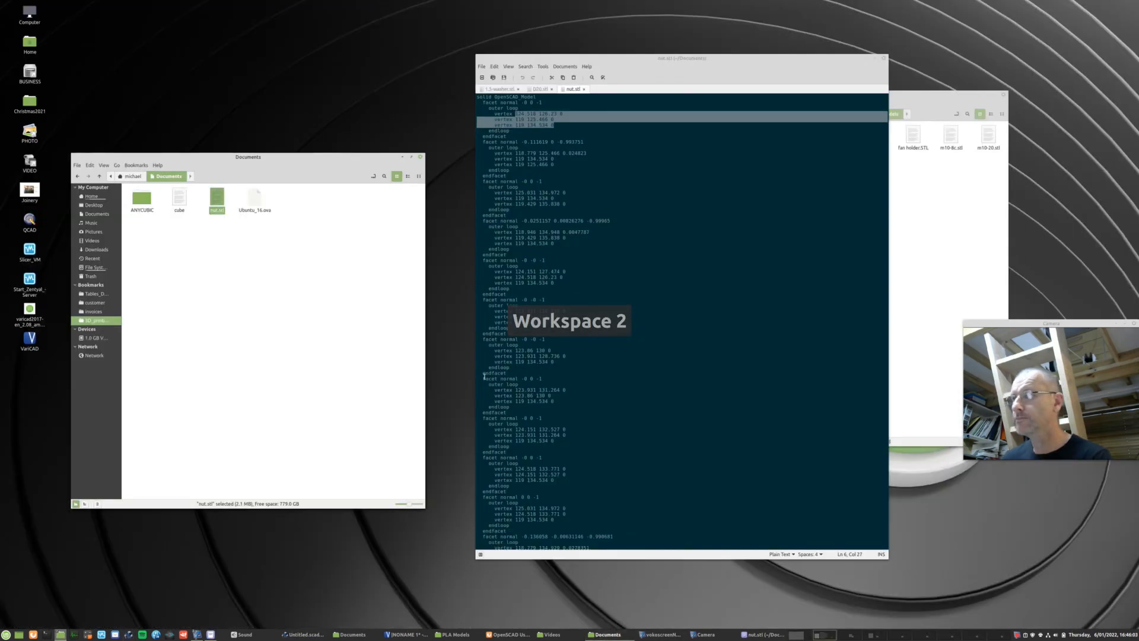
Step: Open the cube file in Xed, select a vertex value, and pin Xed to all workspaces
right_click(217, 202)
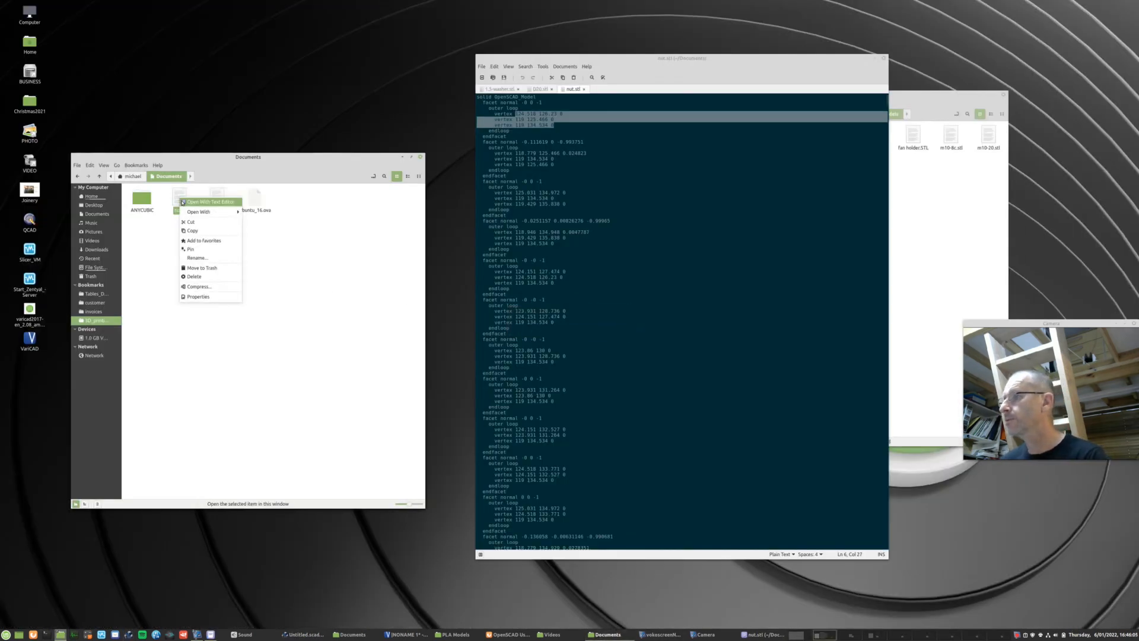
click(211, 201)
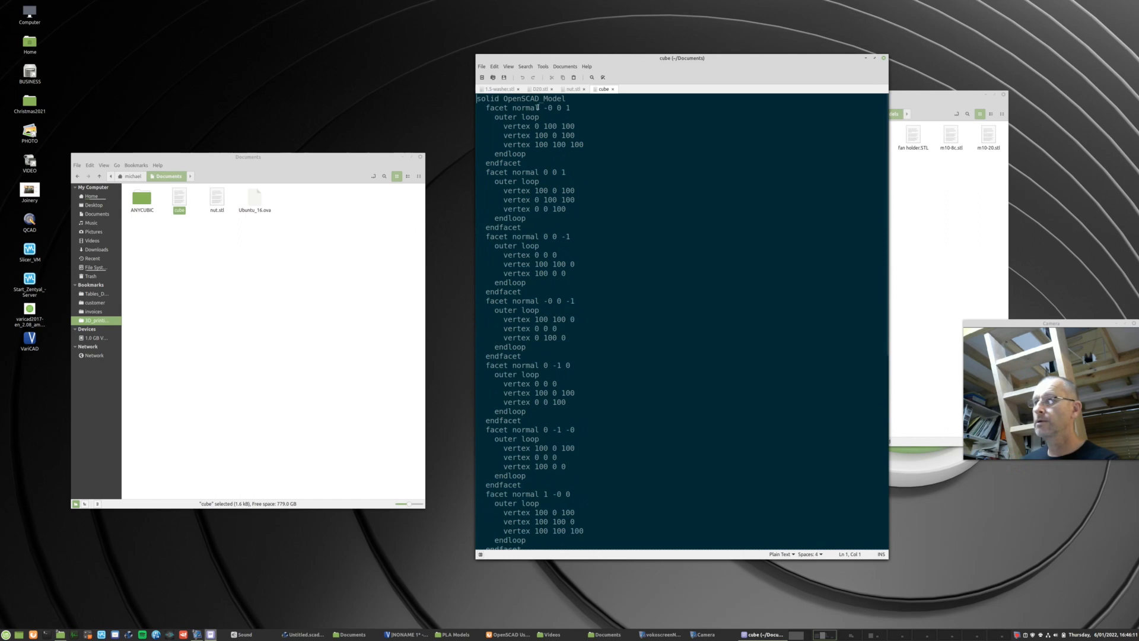
double_click(540, 125)
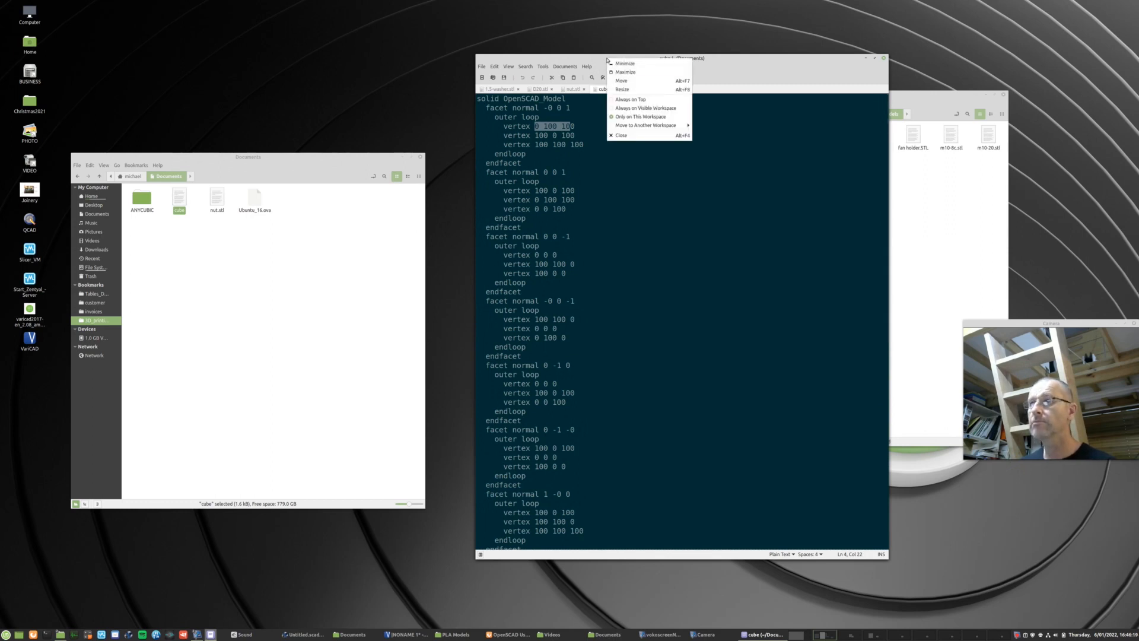
mouse_move(645, 108)
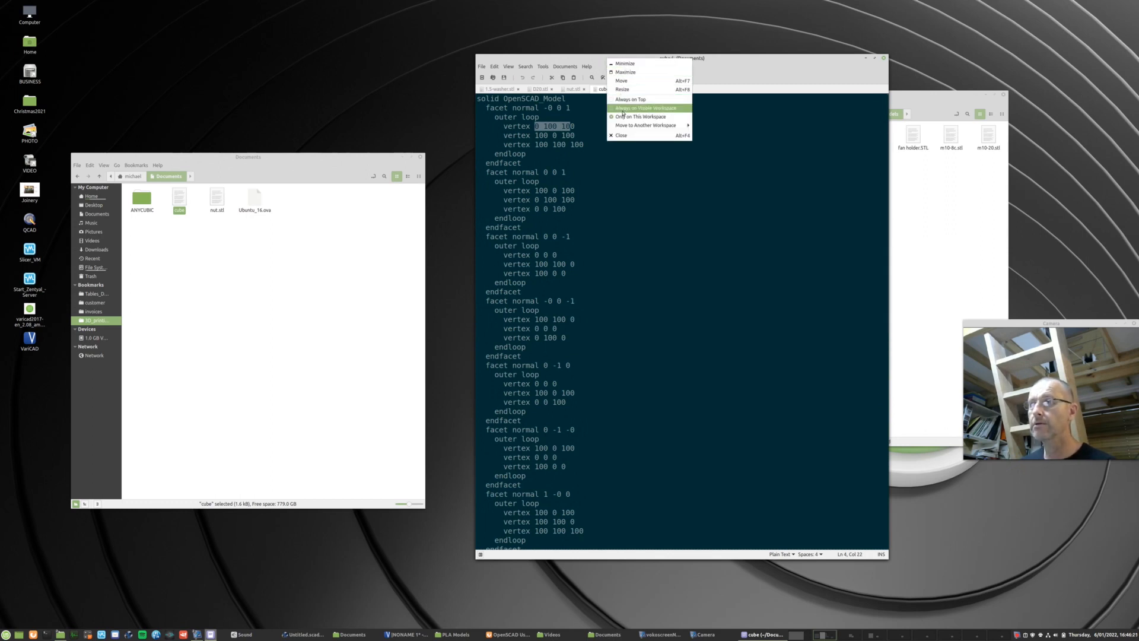
click(623, 58)
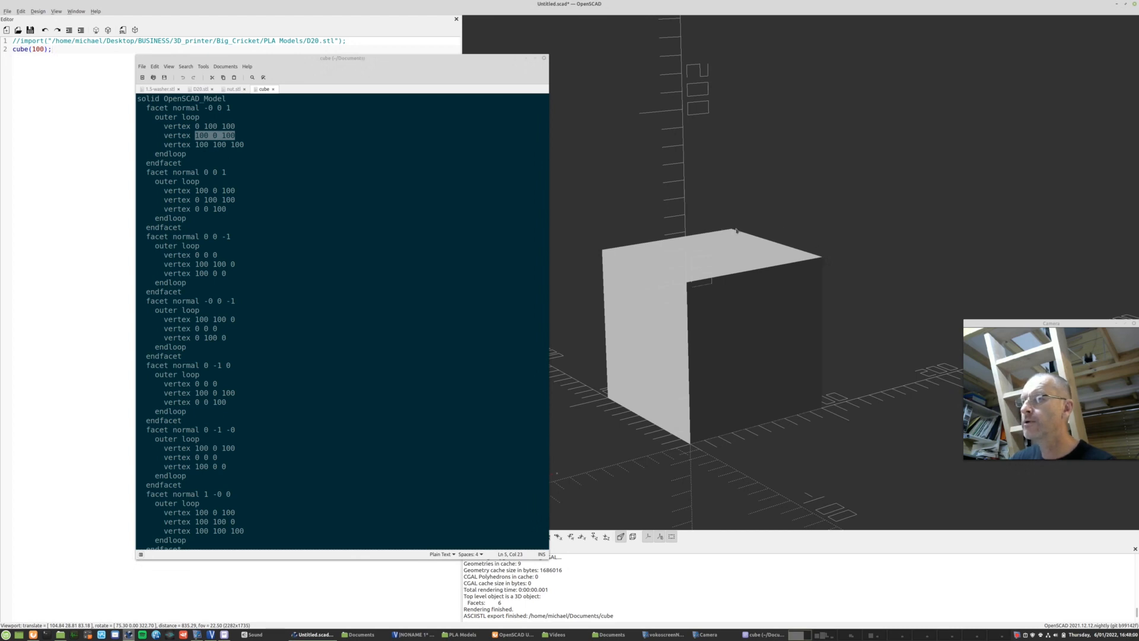
mouse_move(822, 258)
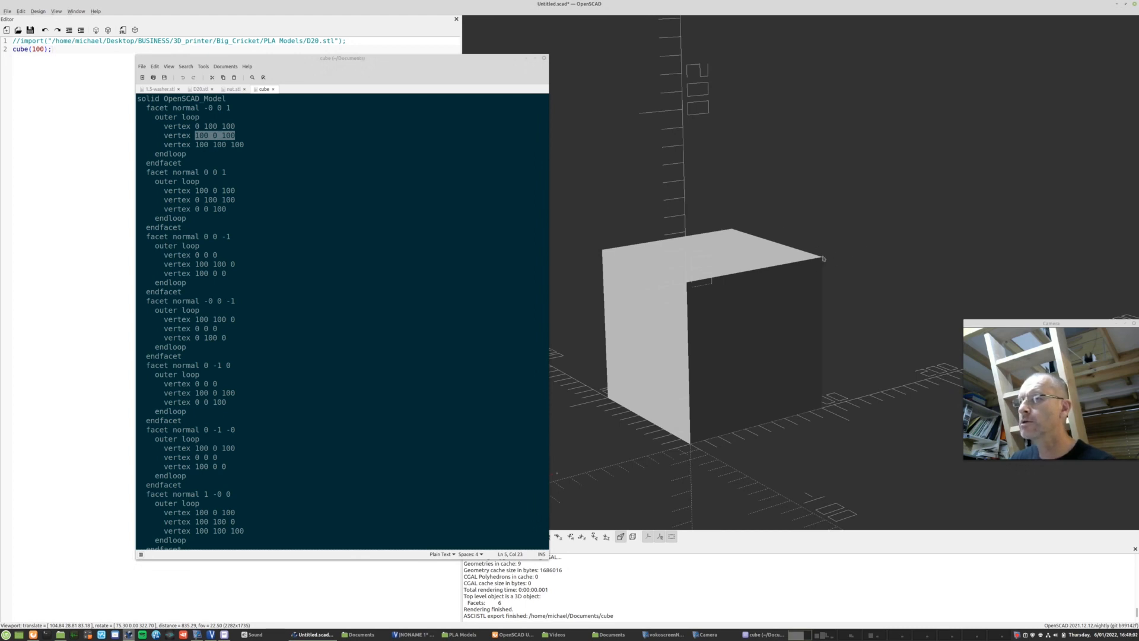
mouse_move(733, 230)
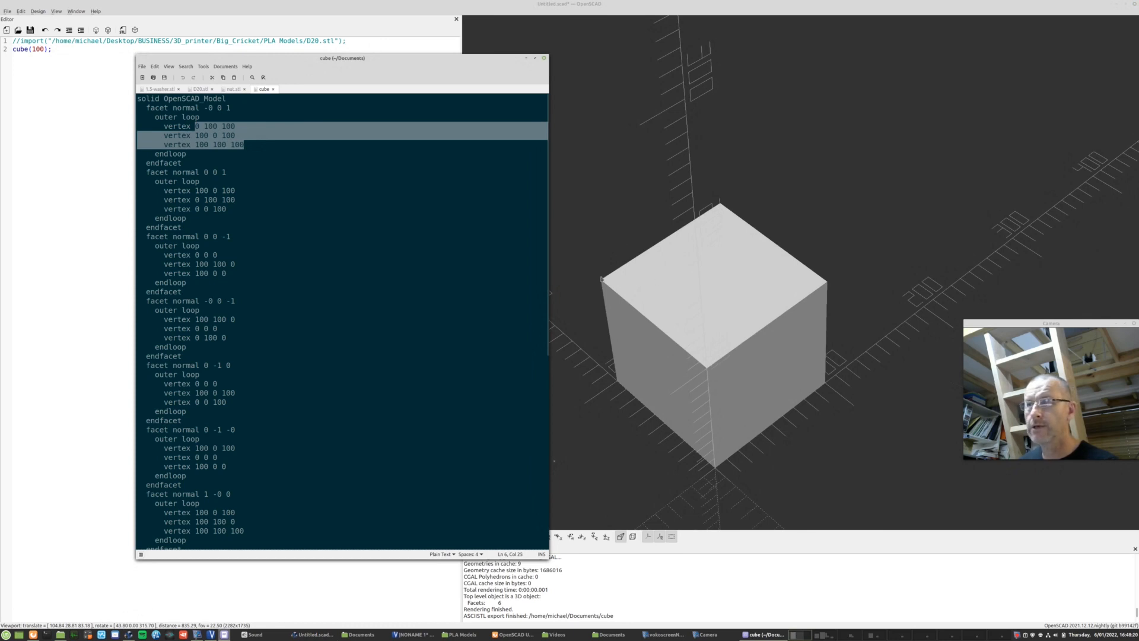
mouse_move(591, 281)
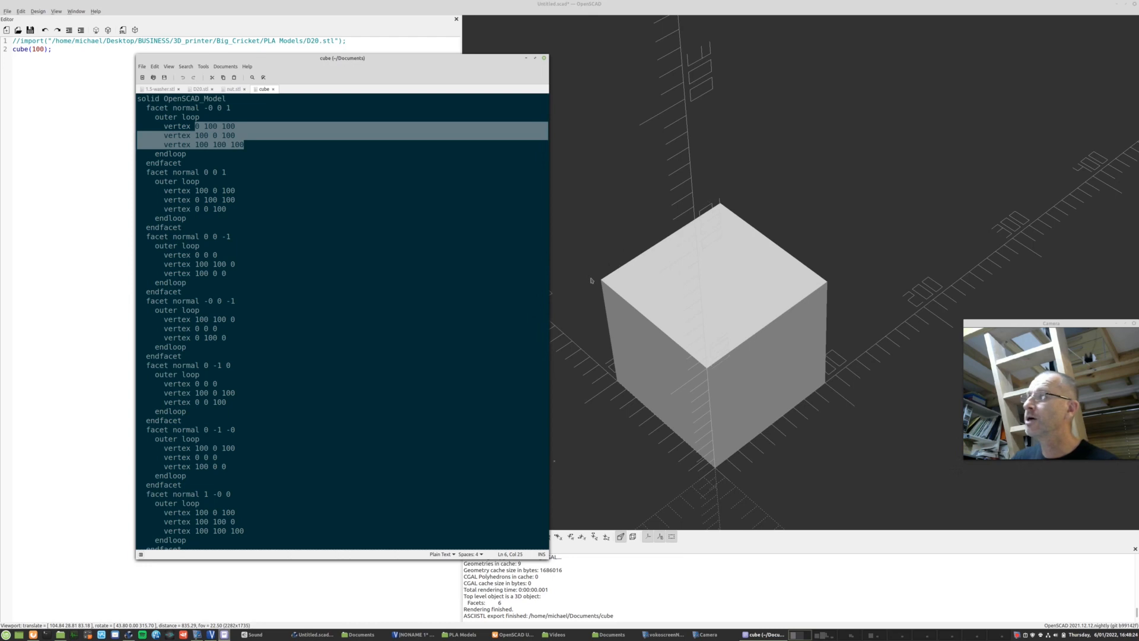
mouse_move(568, 260)
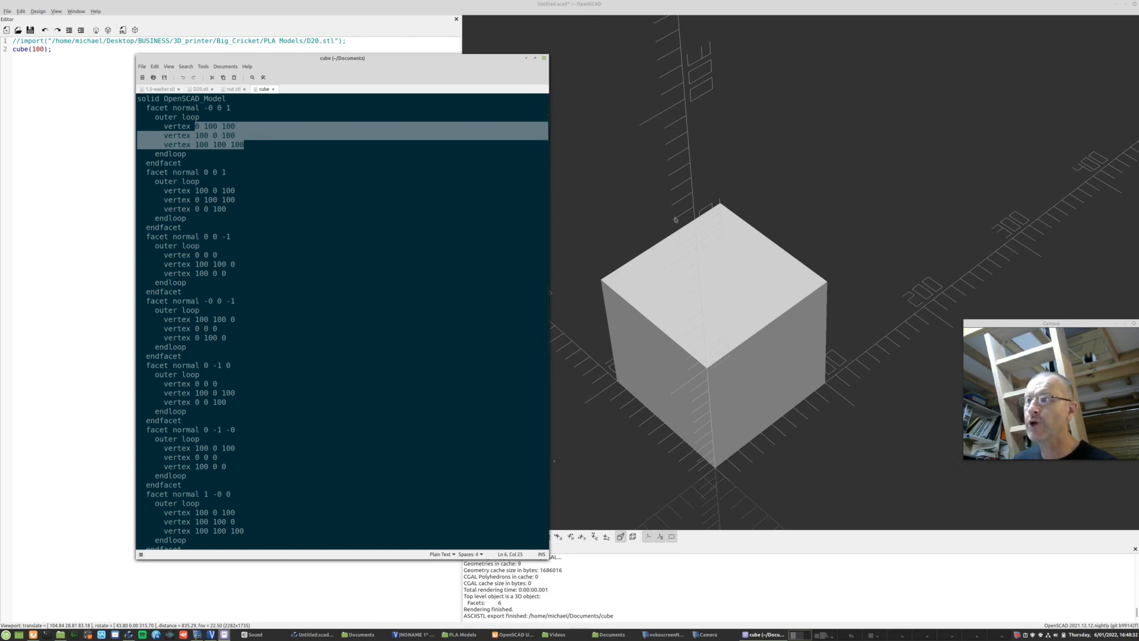
mouse_move(598, 277)
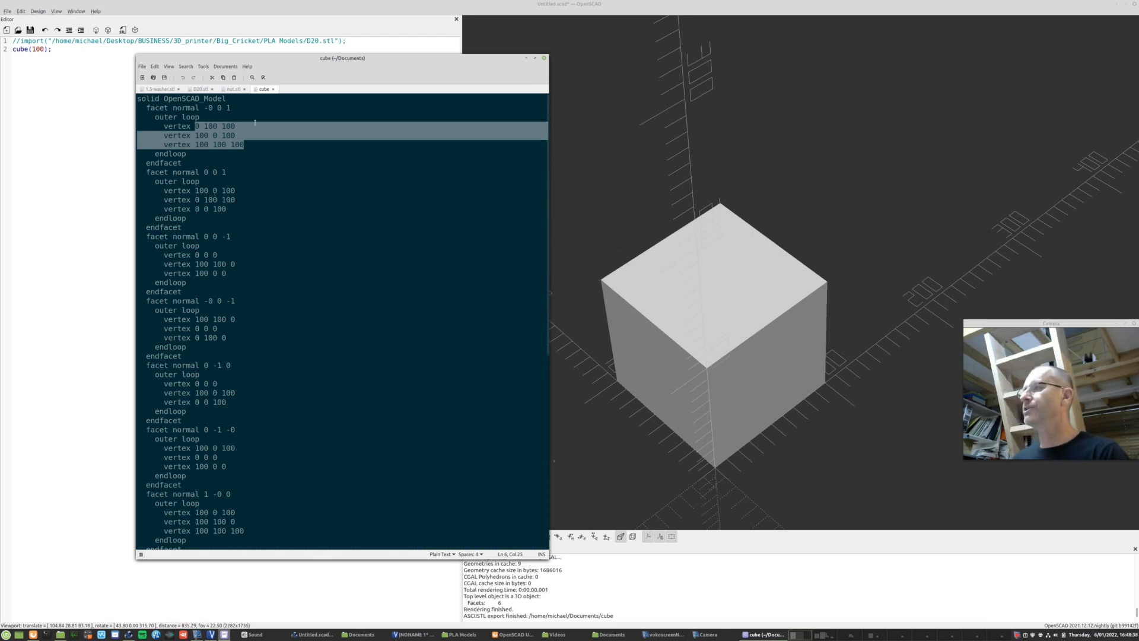
Step: View D20.stl's garbled binary, then return to the cube file's ASCII facets
click(202, 88)
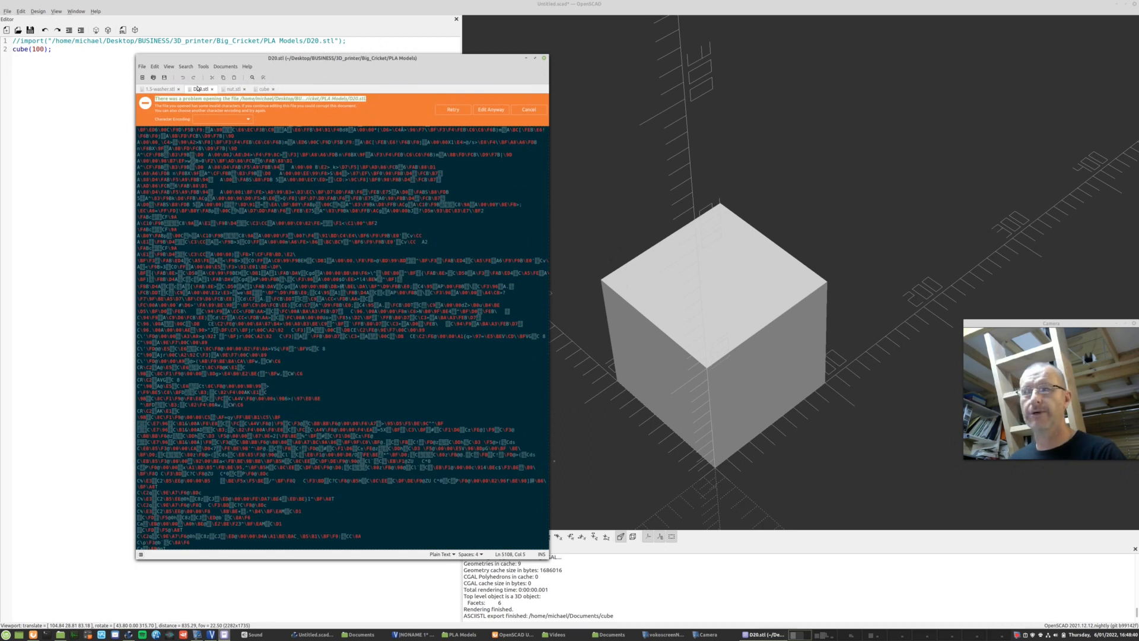
click(263, 88)
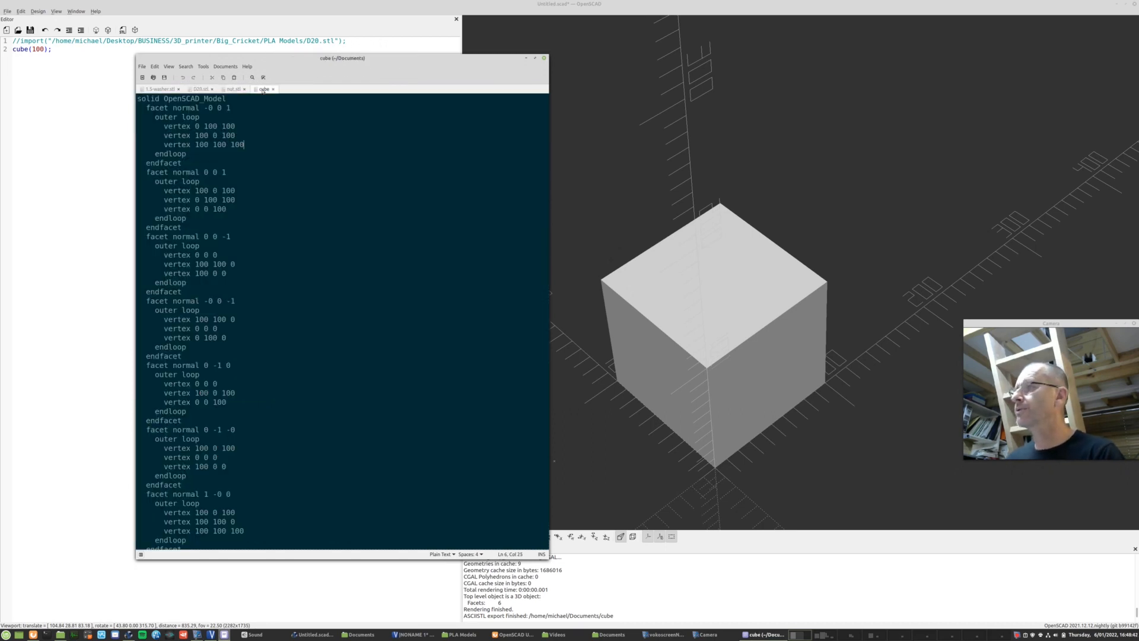